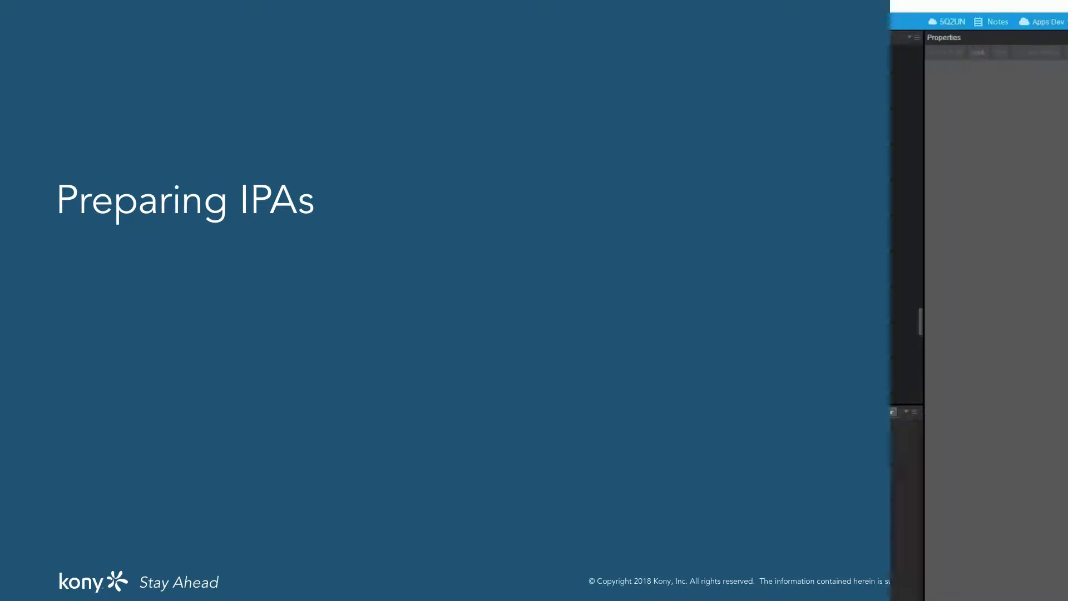
# - Bring up the File menu to reach the project commands
pyautogui.click(8, 6)
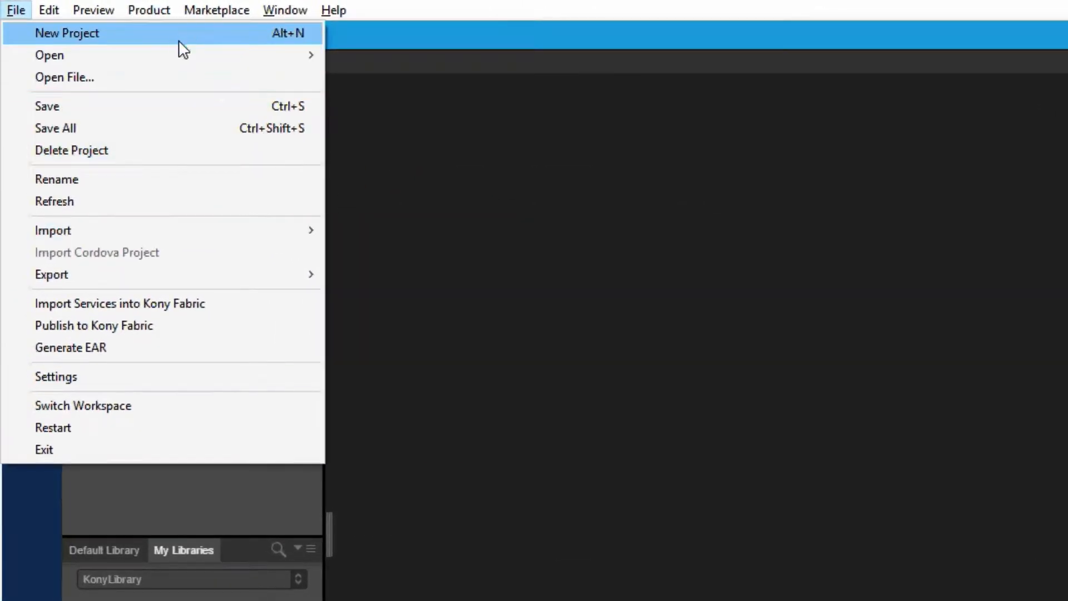
# - Create a new project from the Employee Directory sample app
pyautogui.click(67, 33)
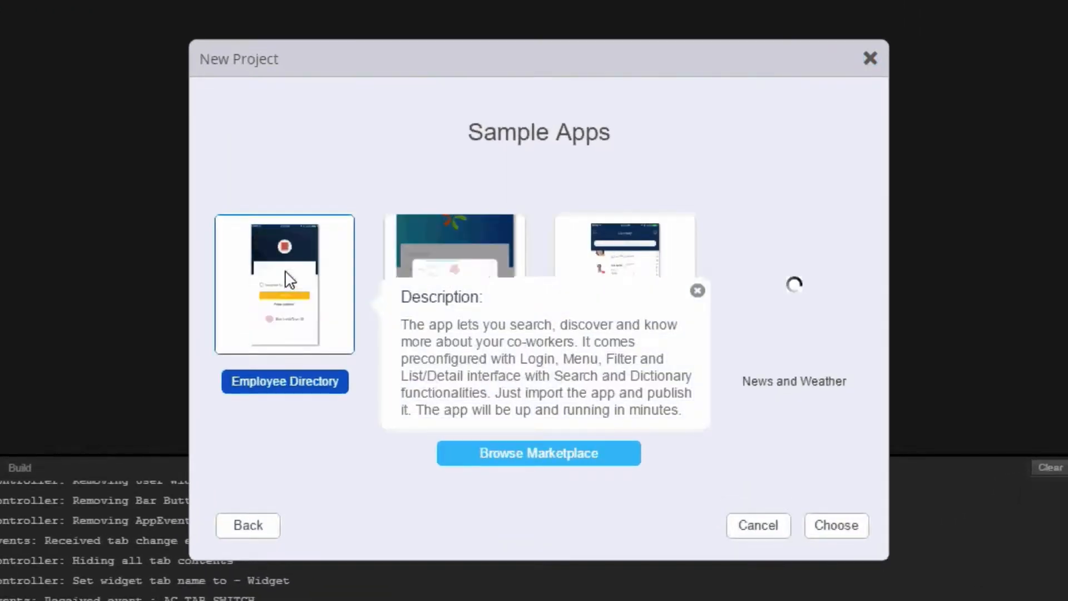
pyautogui.click(836, 525)
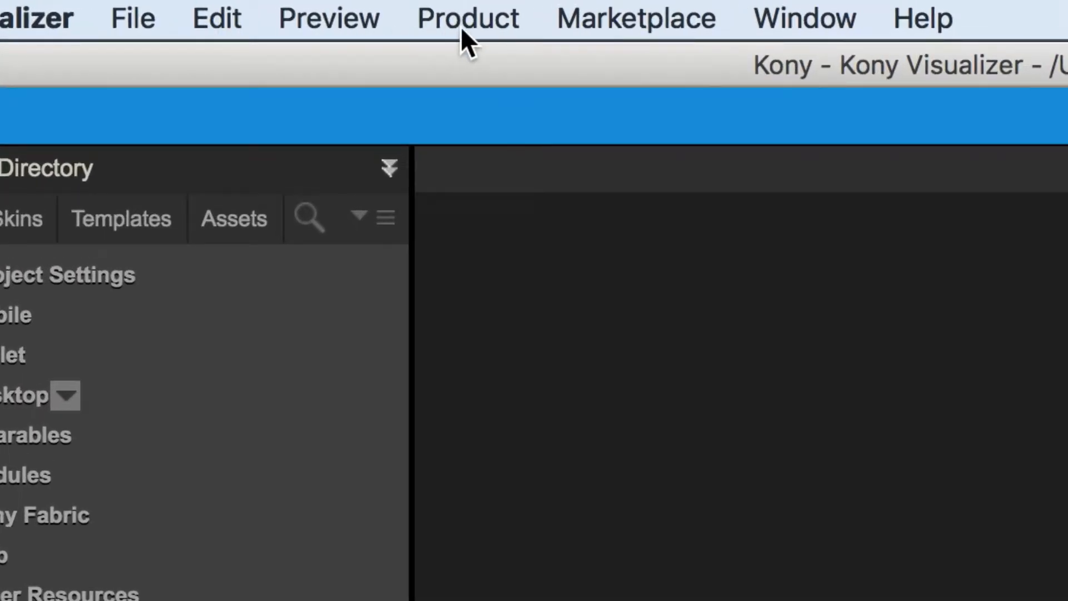
# - Reach the iOS device settings under Preferences > Kony Visualizer > Devices
pyautogui.click(467, 18)
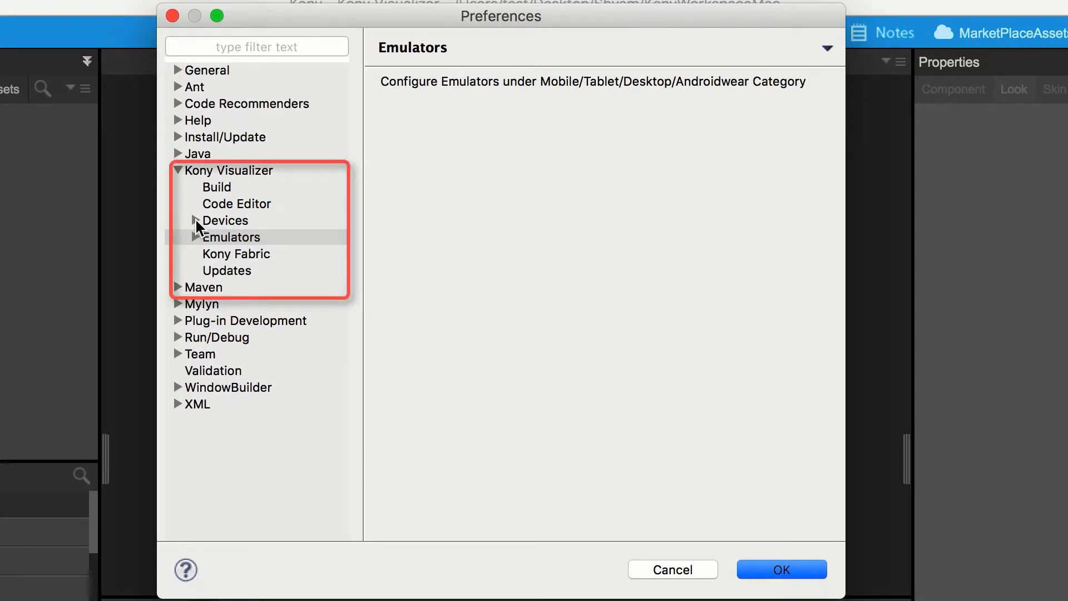
pyautogui.click(196, 220)
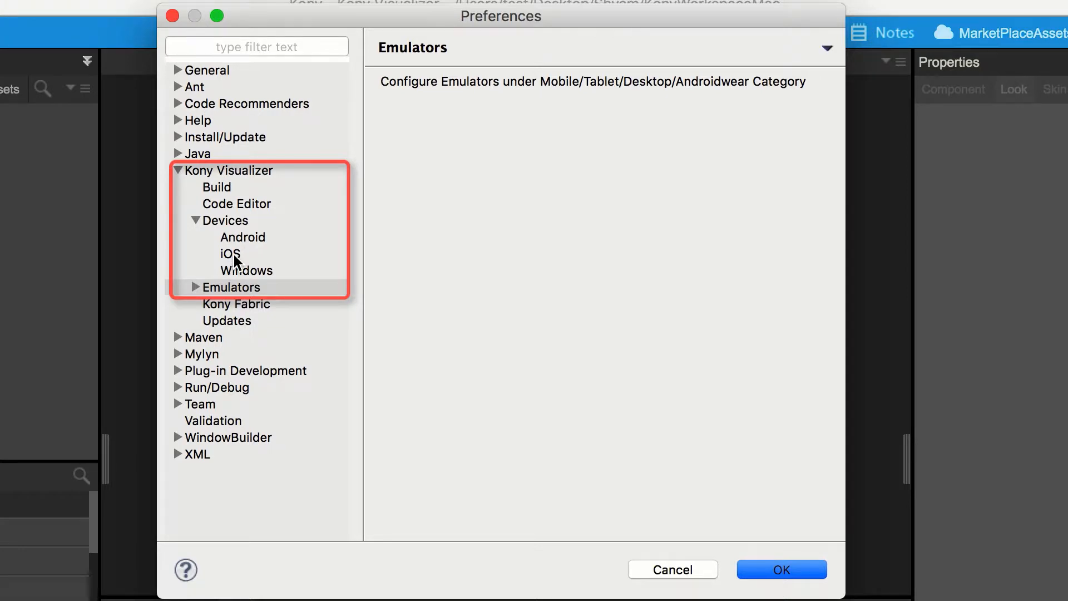
pyautogui.click(230, 253)
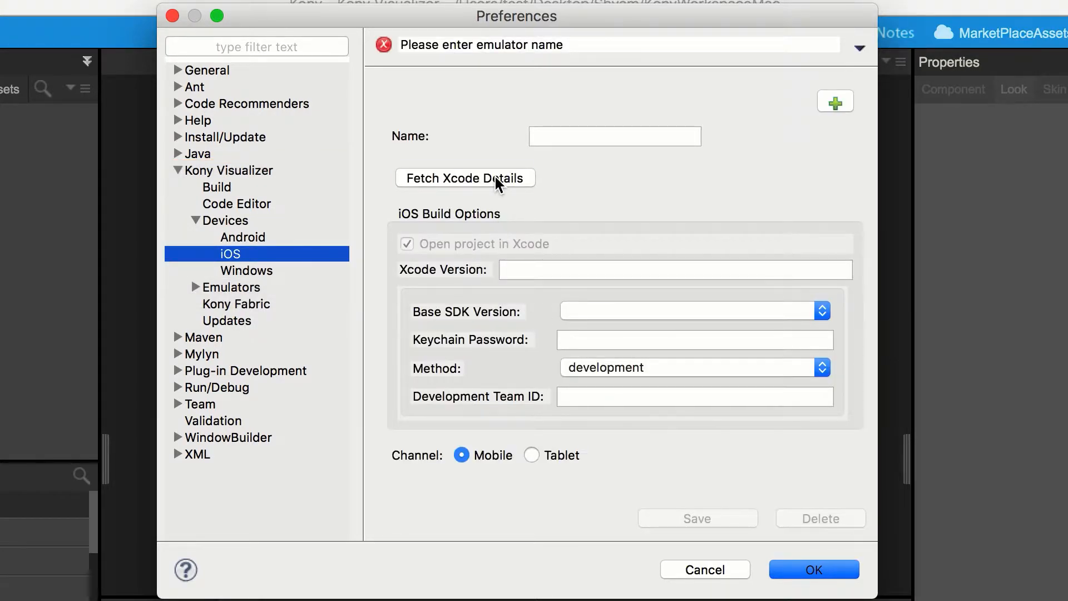
# - Fetch Xcode 9.4.1 / iphoneos11.4 details and name the device iPhone with a keychain password
pyautogui.click(465, 178)
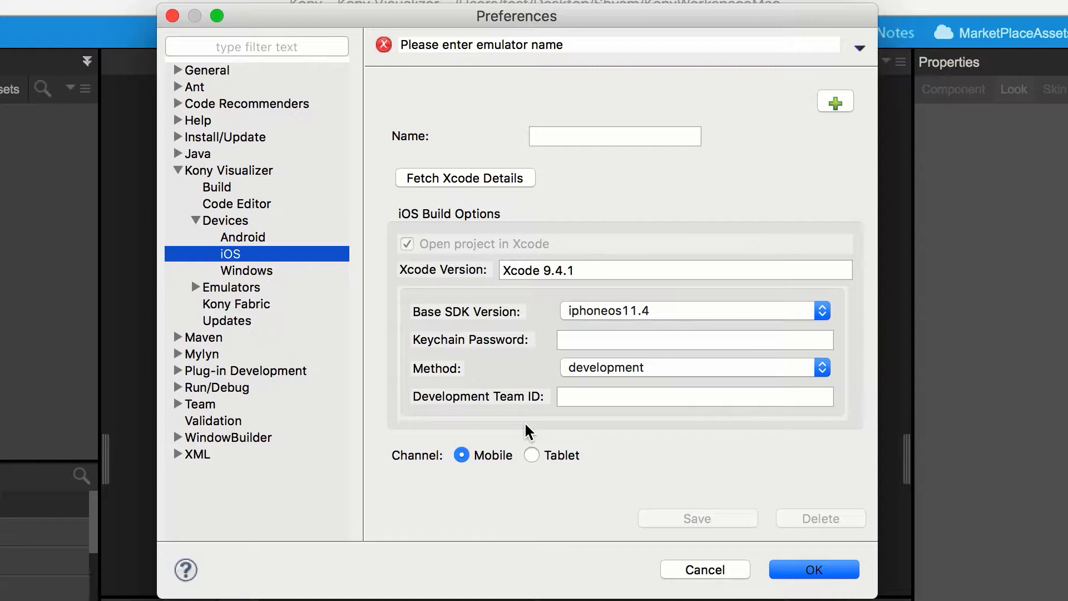
pyautogui.moveTo(520, 433)
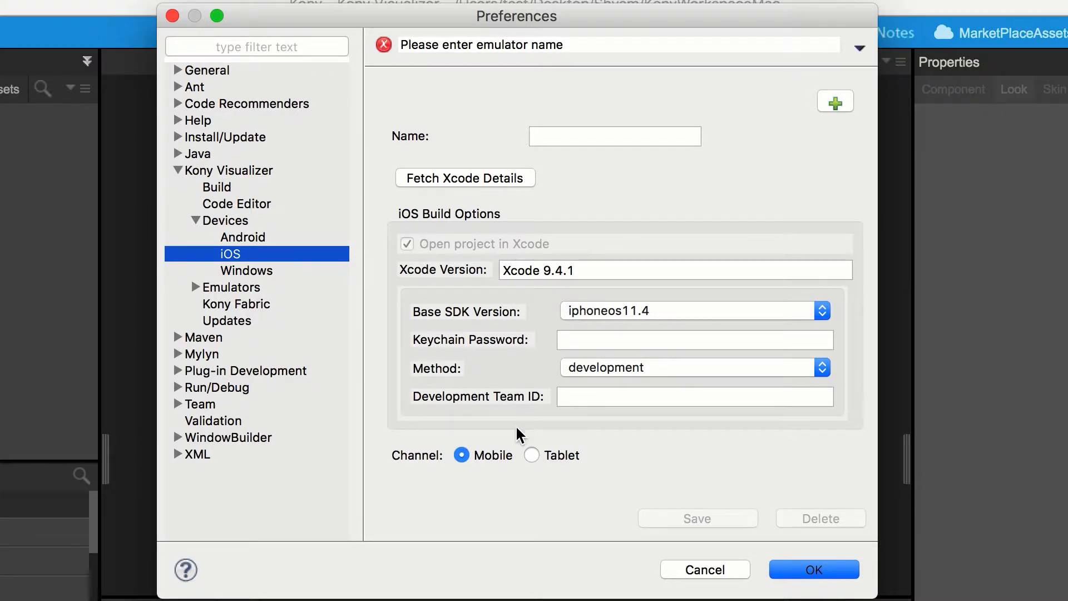
pyautogui.write('iPhone')
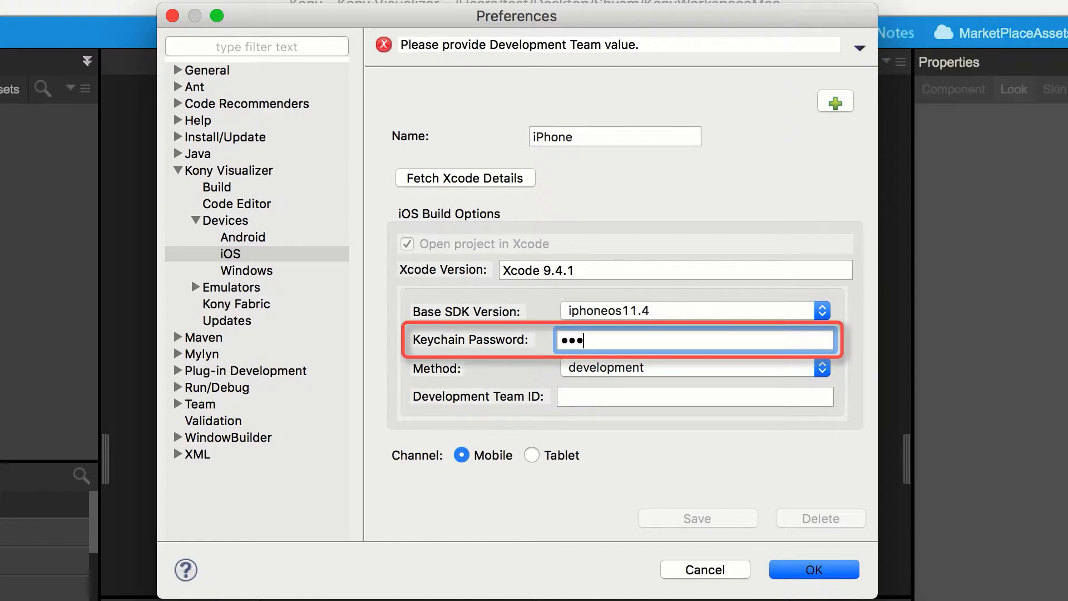
pyautogui.click(694, 396)
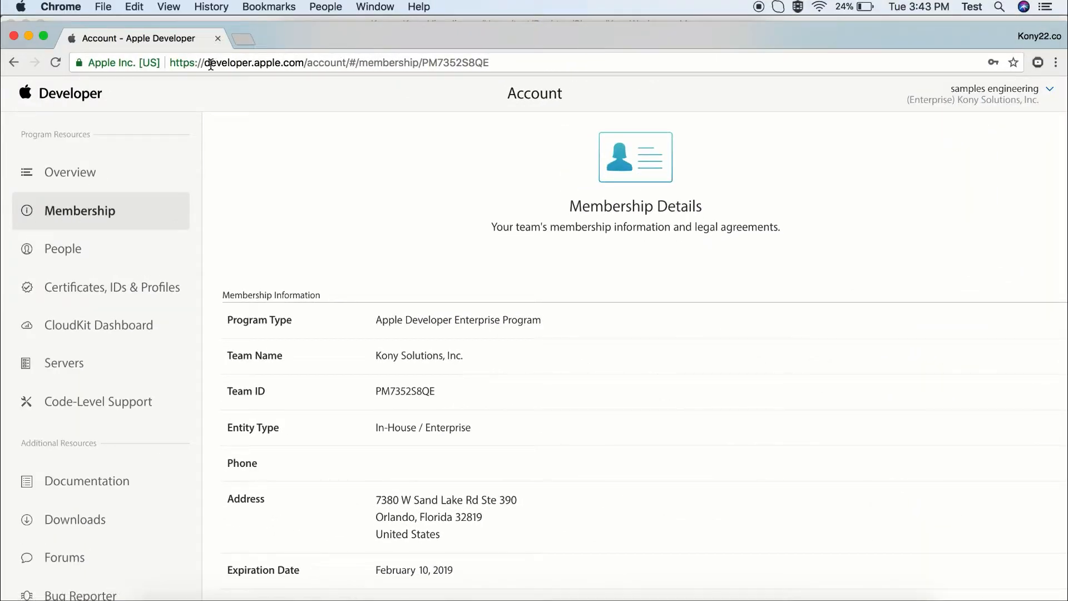
pyautogui.moveTo(366, 233)
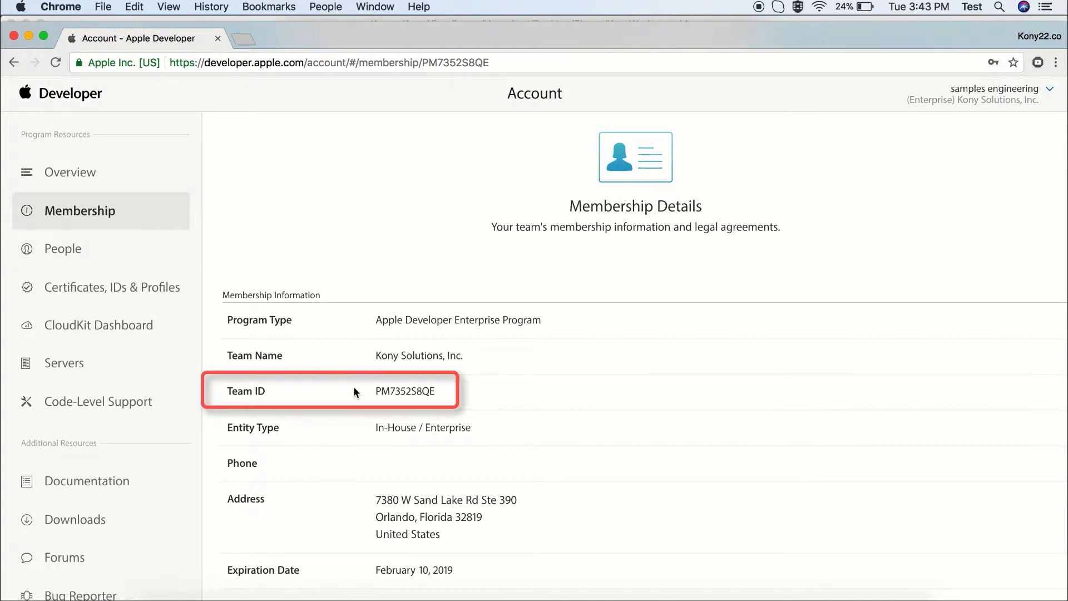
pyautogui.doubleClick(405, 391)
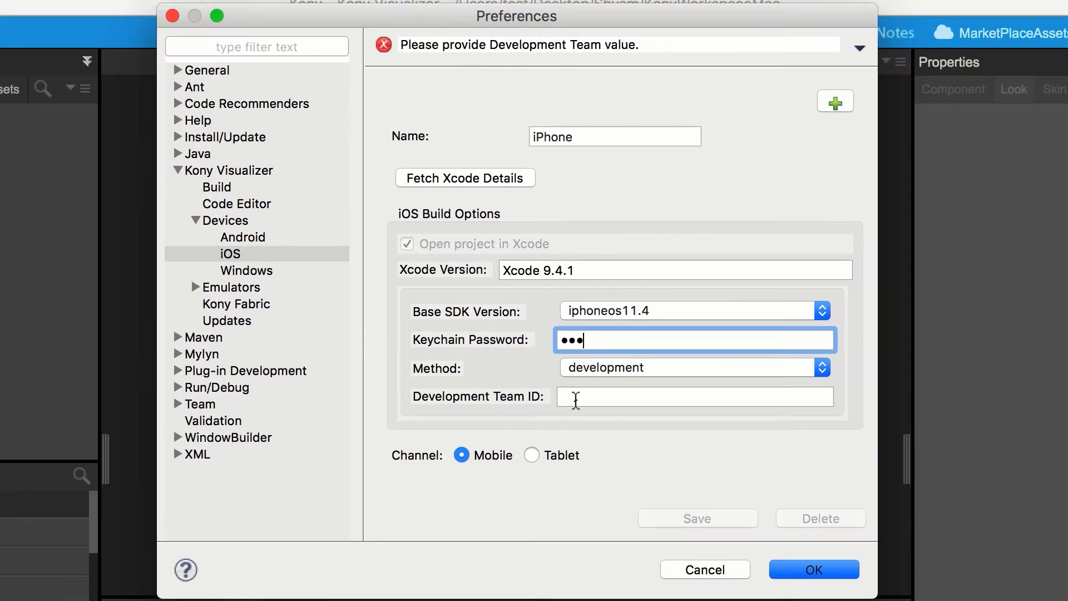
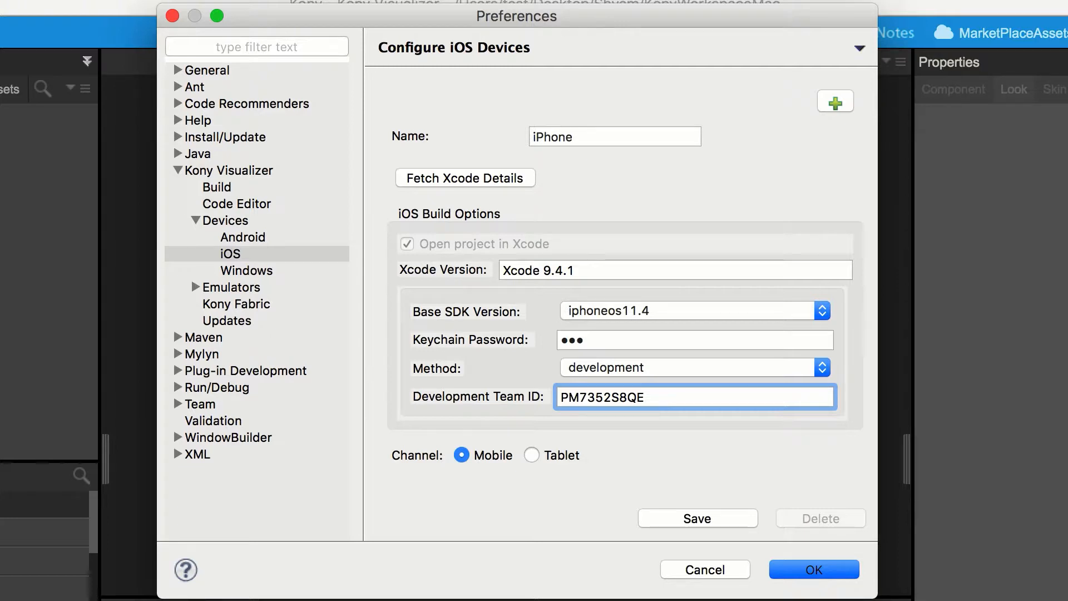
pyautogui.moveTo(696, 518)
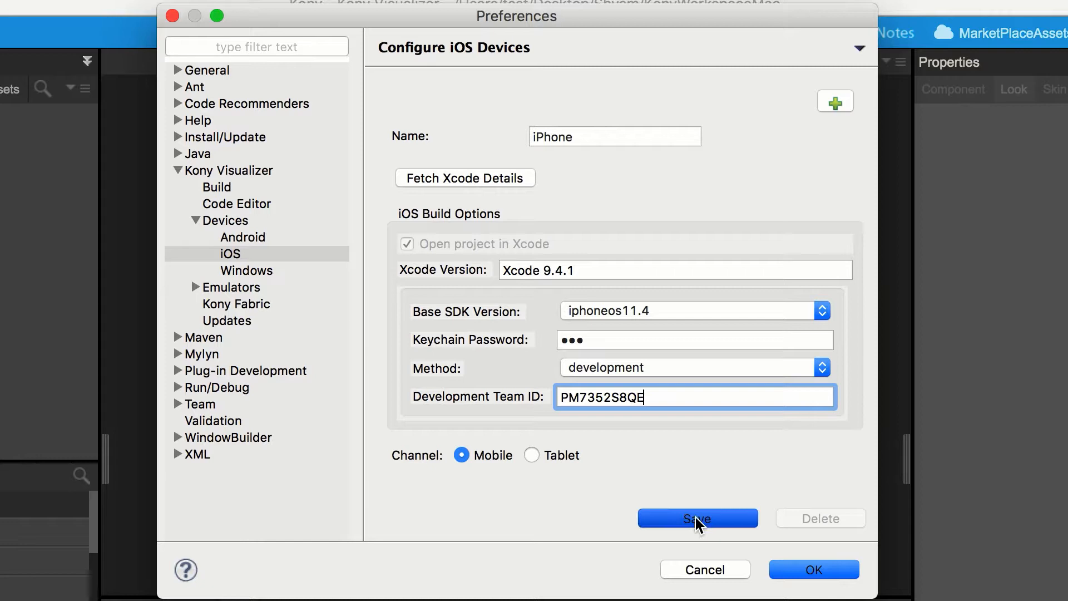
pyautogui.click(697, 517)
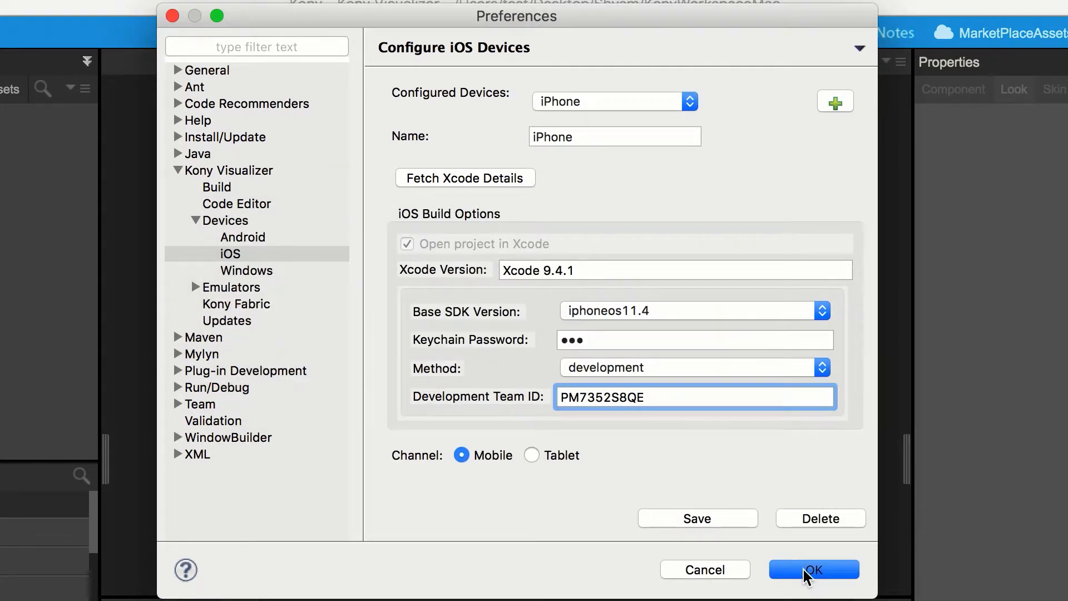
pyautogui.click(813, 570)
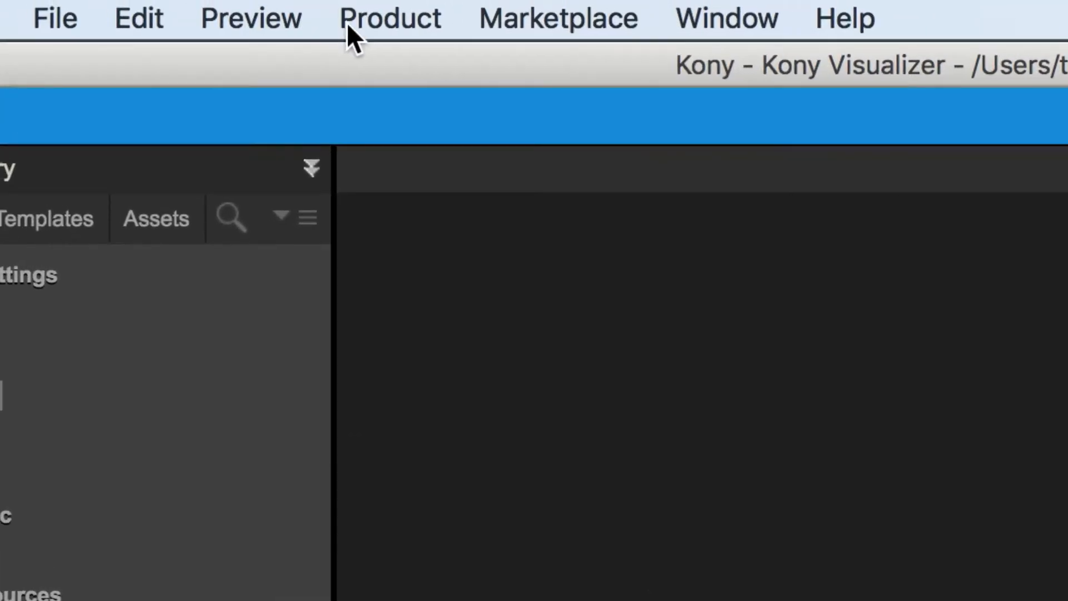
# - Build EmployeeDirectory natively for iOS mobile and acknowledge the completed build
pyautogui.click(390, 19)
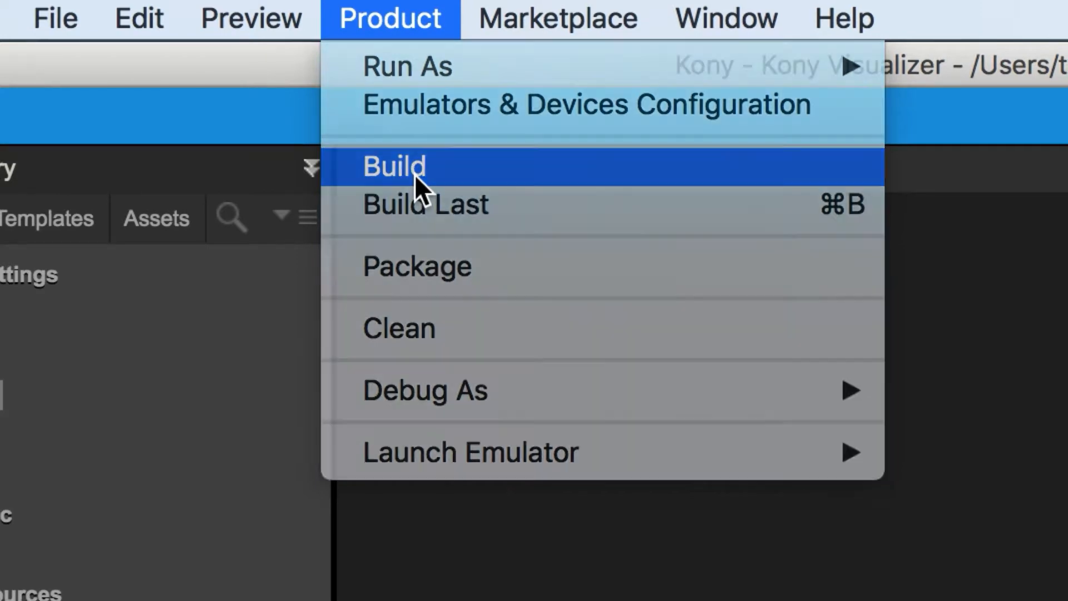
pyautogui.click(394, 166)
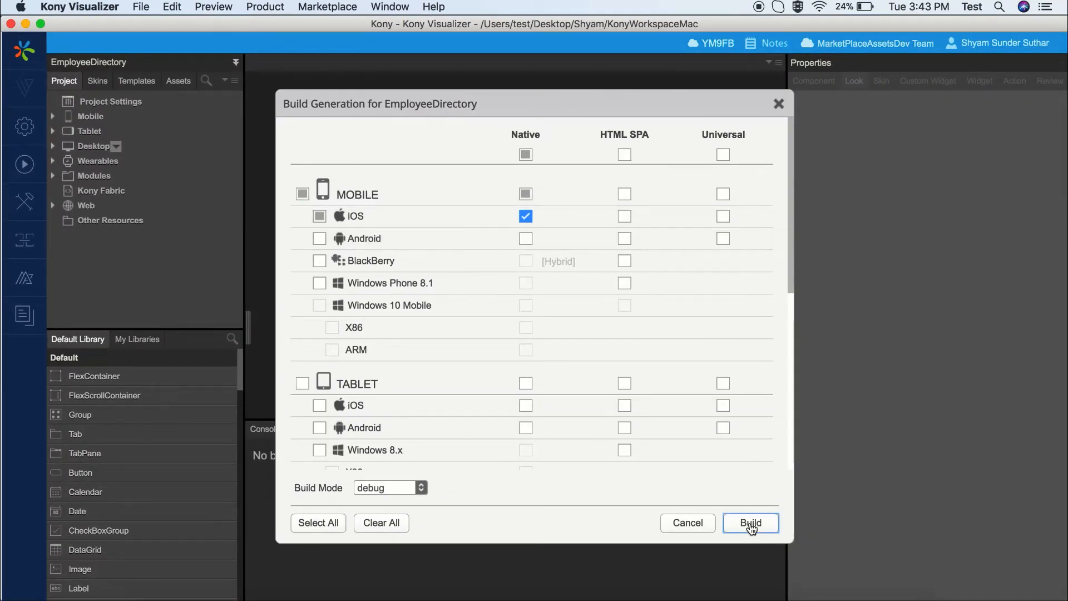
pyautogui.click(750, 524)
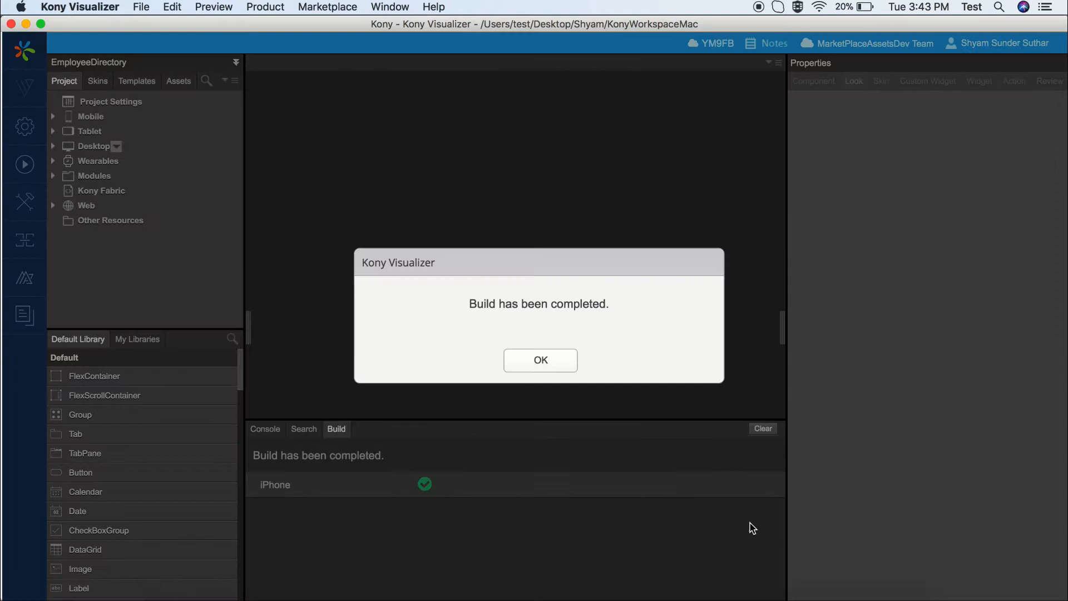
pyautogui.moveTo(541, 359)
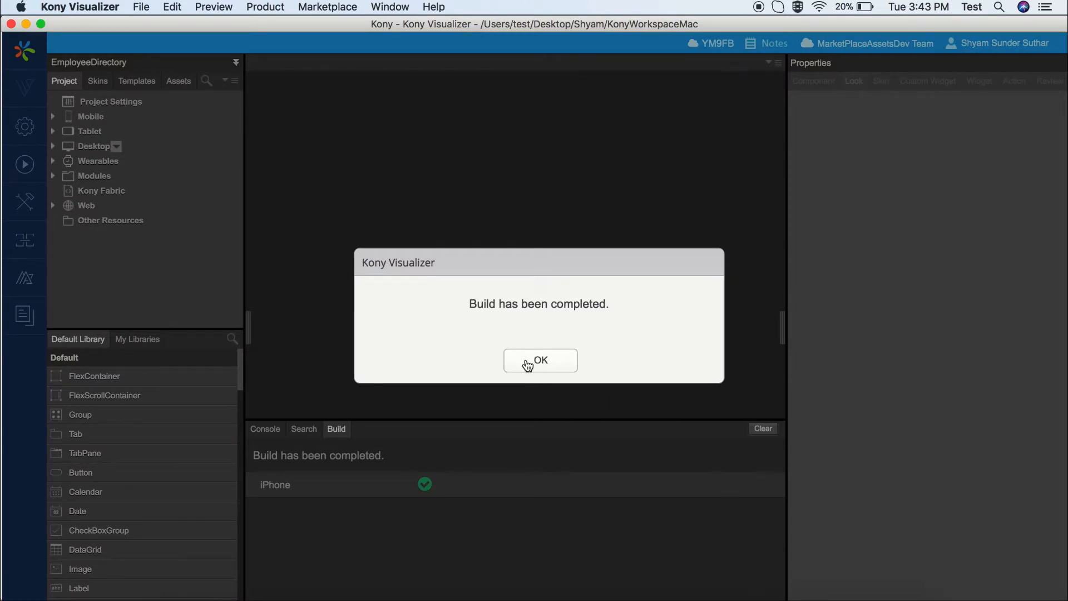
pyautogui.click(540, 361)
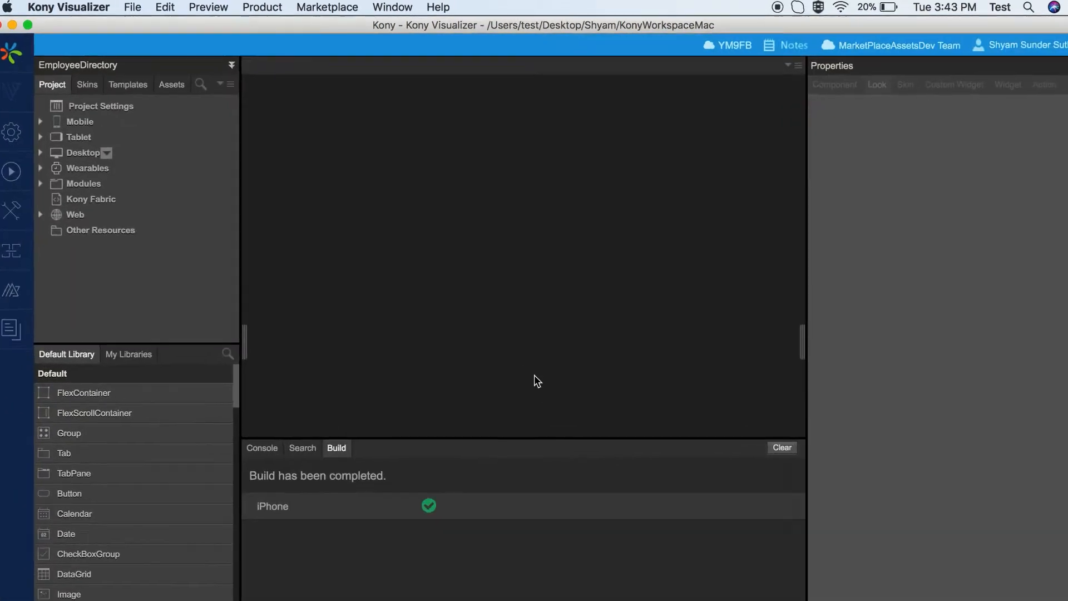
pyautogui.click(261, 8)
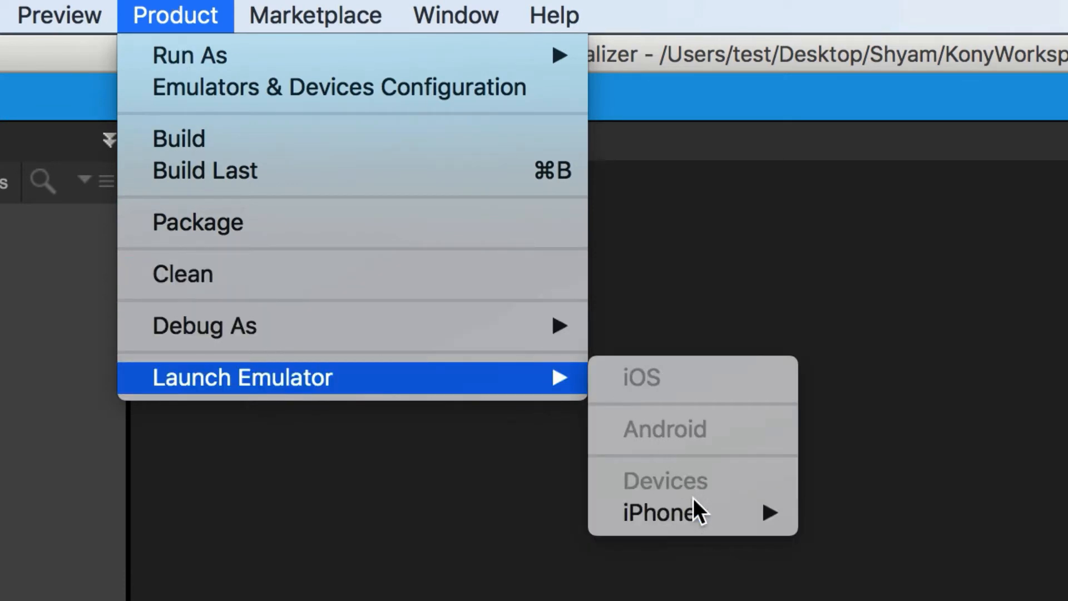
pyautogui.moveTo(658, 512)
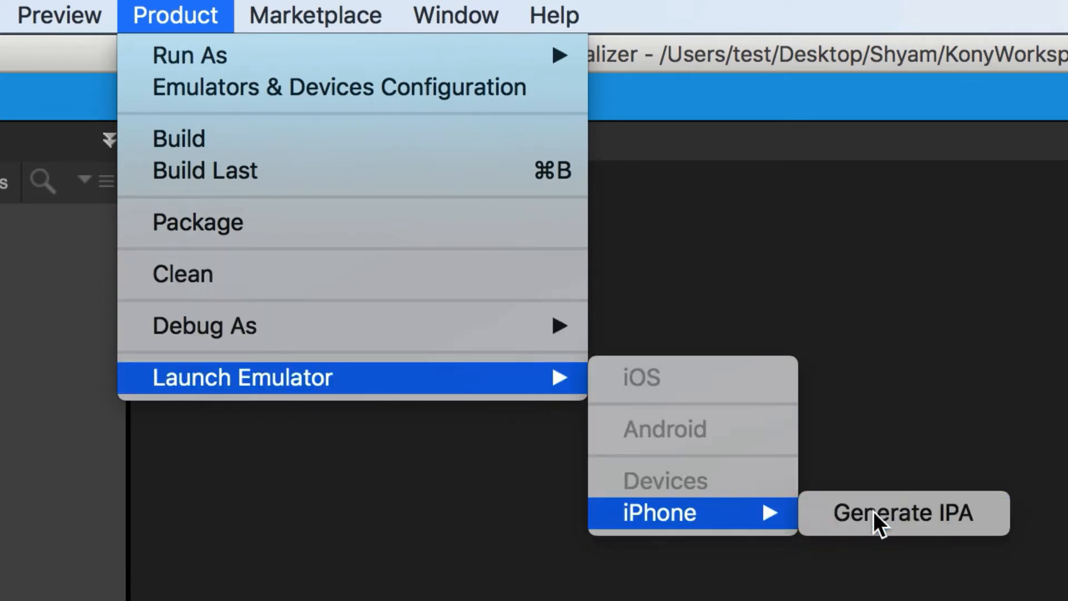
# - Generate an IPA for the iPhone device via Launch Emulator
pyautogui.click(904, 512)
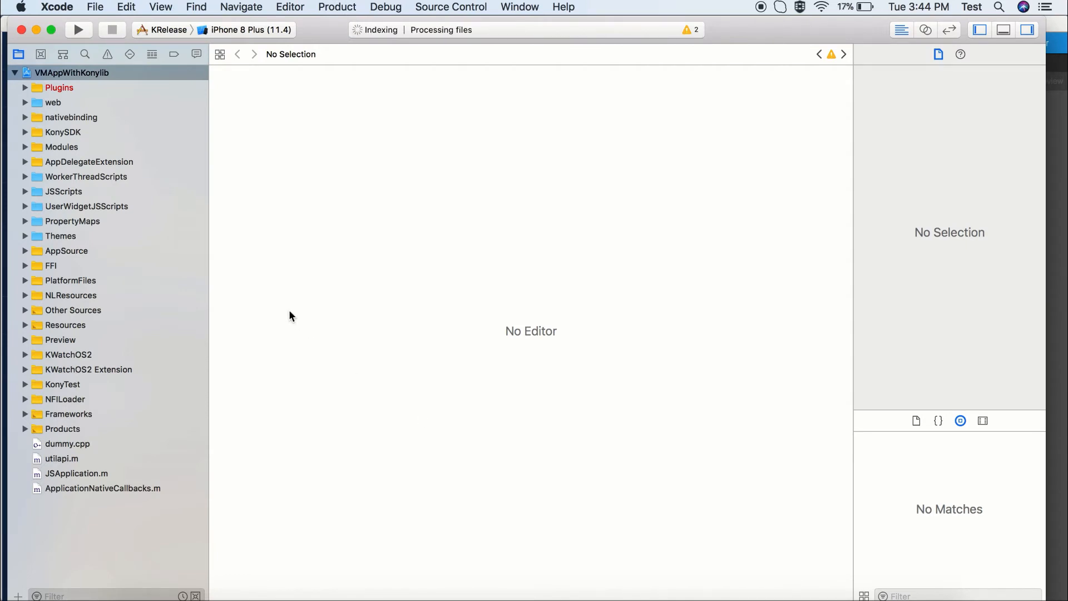
# - Let Xcode open and index the VMAppWithKonylib project during IPA export
pyautogui.click(71, 74)
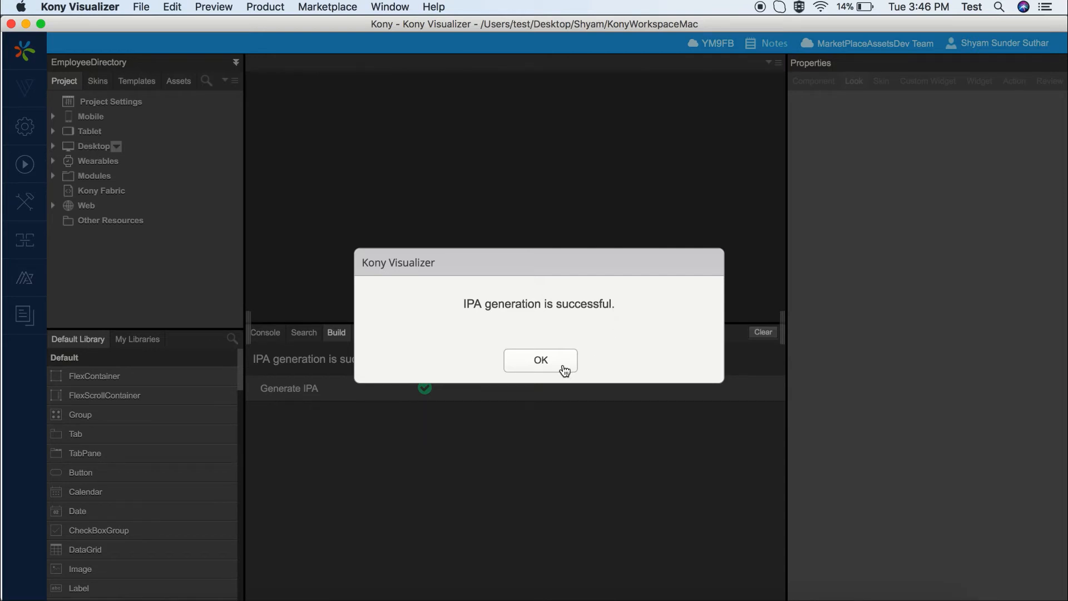
# - Acknowledge IPA success and follow the console's iphonekbf path to the build folder
pyautogui.click(541, 359)
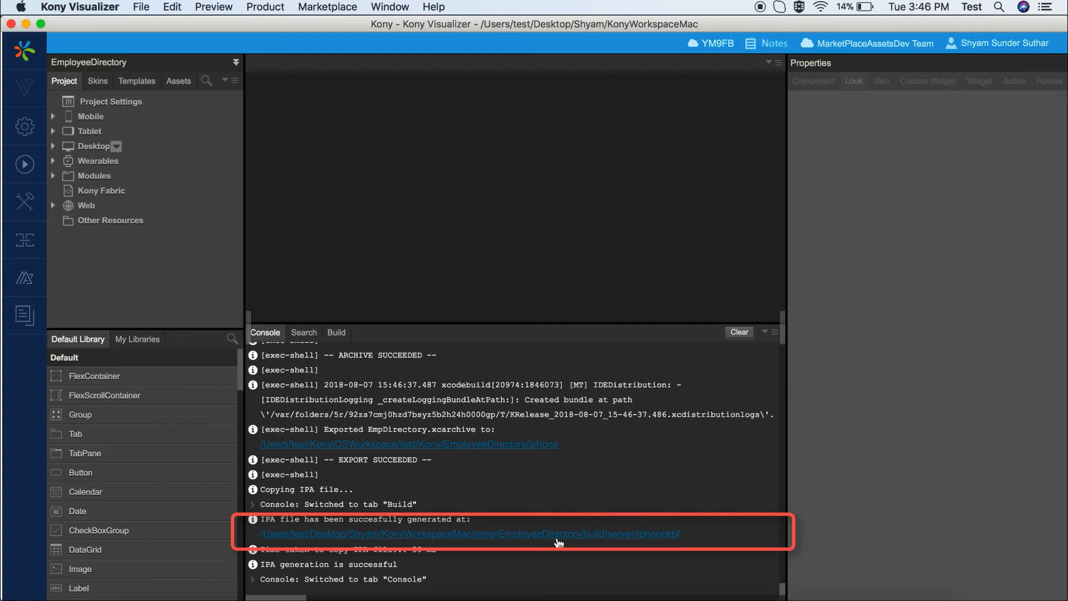
pyautogui.click(468, 533)
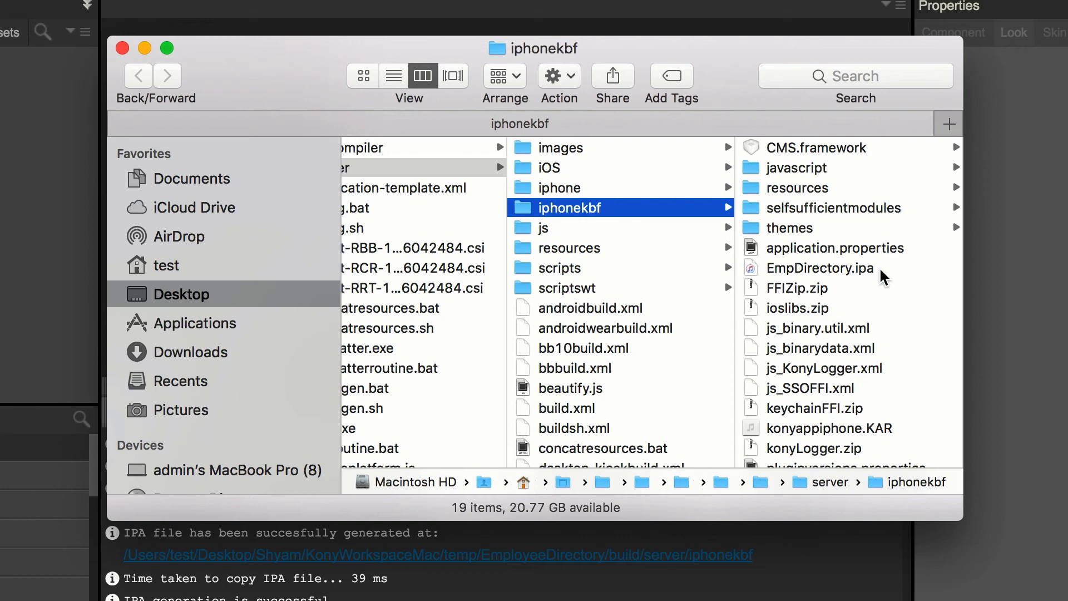
# - Select EmpDirectory.ipa in Finder to show it is a 15.9 MB iOS App
pyautogui.click(820, 267)
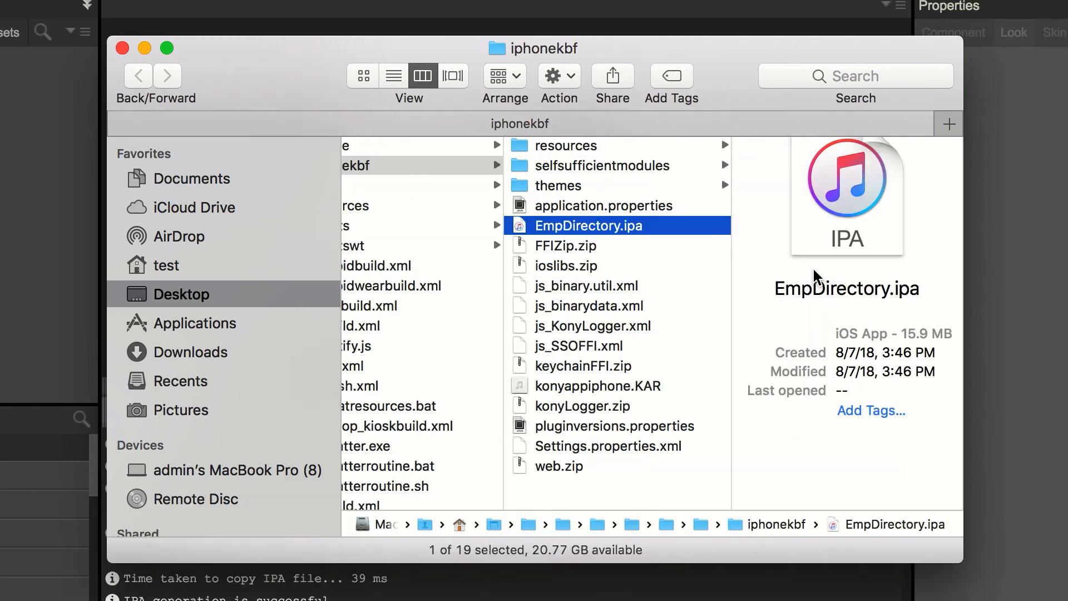
pyautogui.moveTo(551, 257)
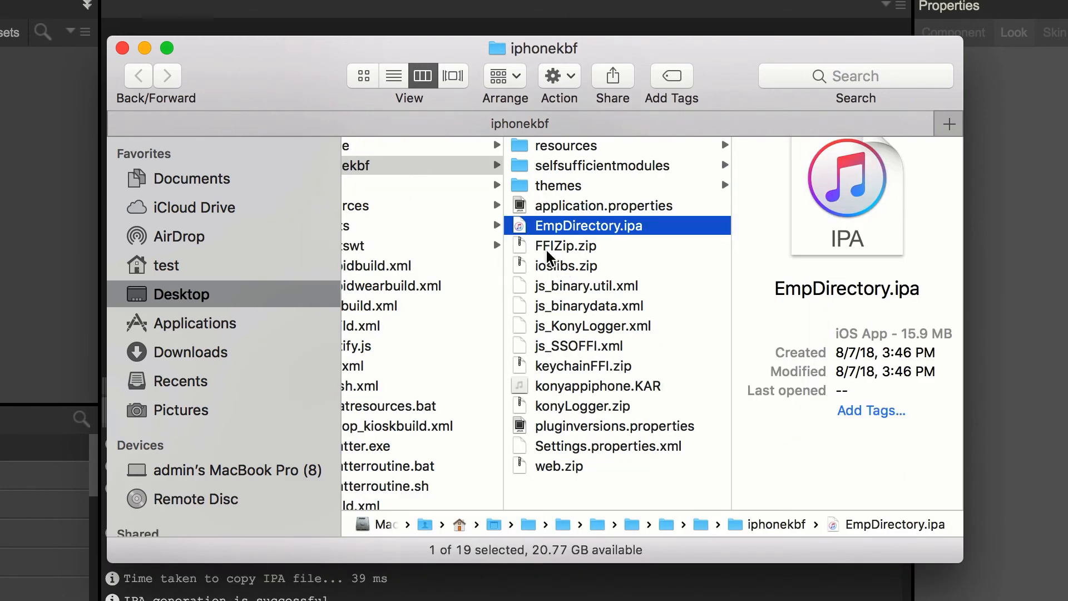